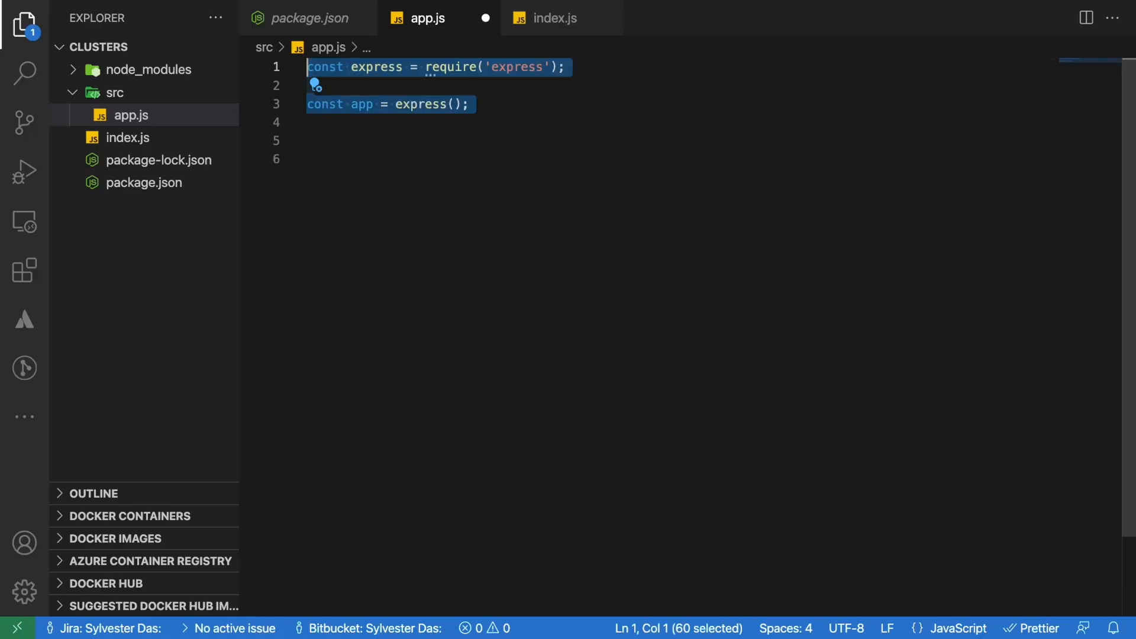
Define PORT from process.env.PORT or 3000 and have app.listen log 'Listening on port'
type("const PORT = process.env.PORT || 3000;")
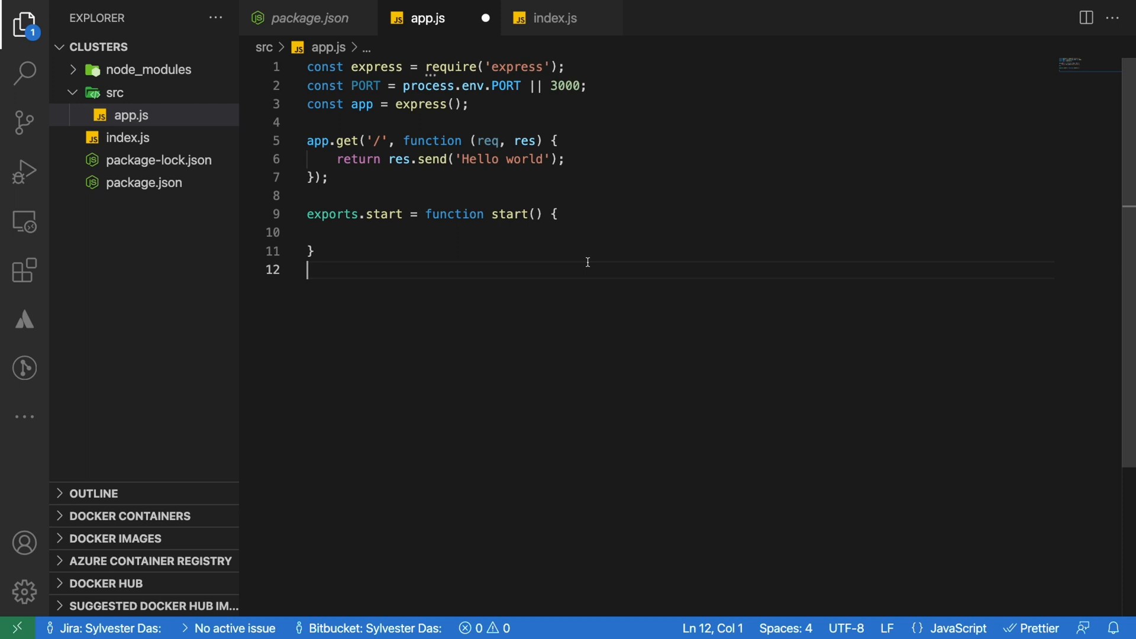
type("app.listen(PORT, () => console.debug('Listening on port', PORT));")
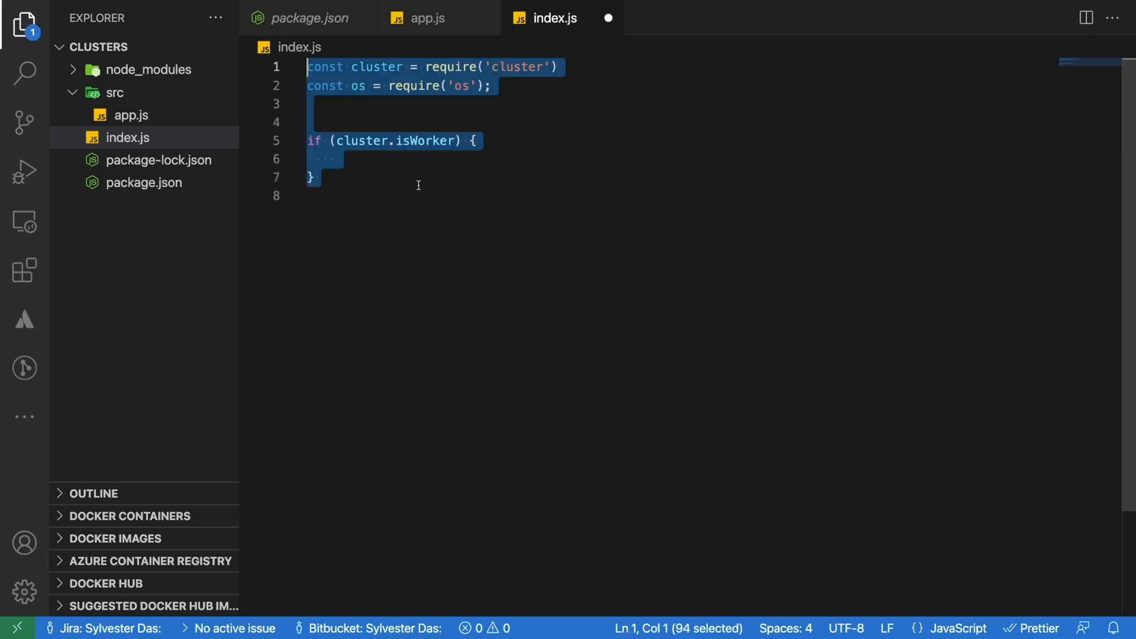
Import start from ./src/app.js, call start() in workers, else fork one cluster worker per os.cpus()
left_click(321, 179)
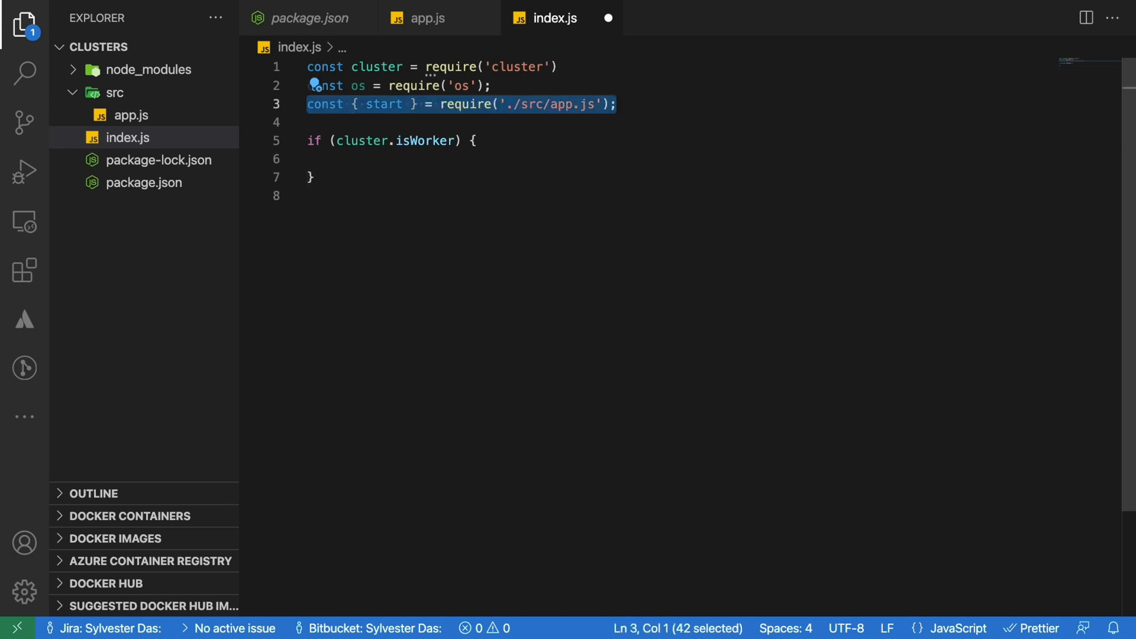
type("start();")
left_click(678, 176)
type(" else {")
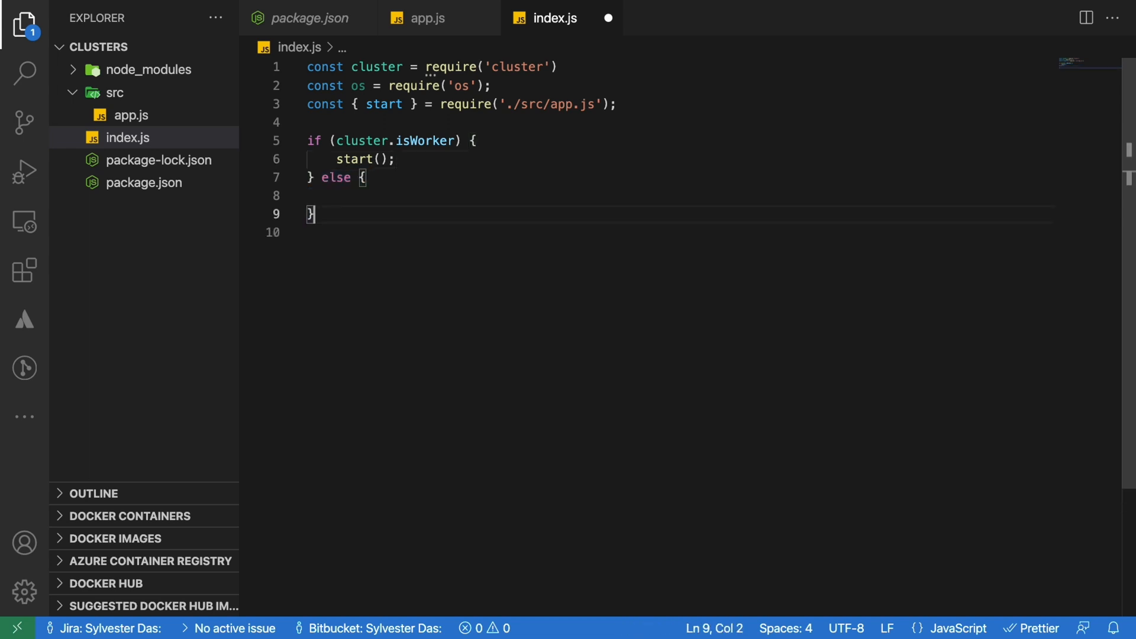
type("os.cpus();")
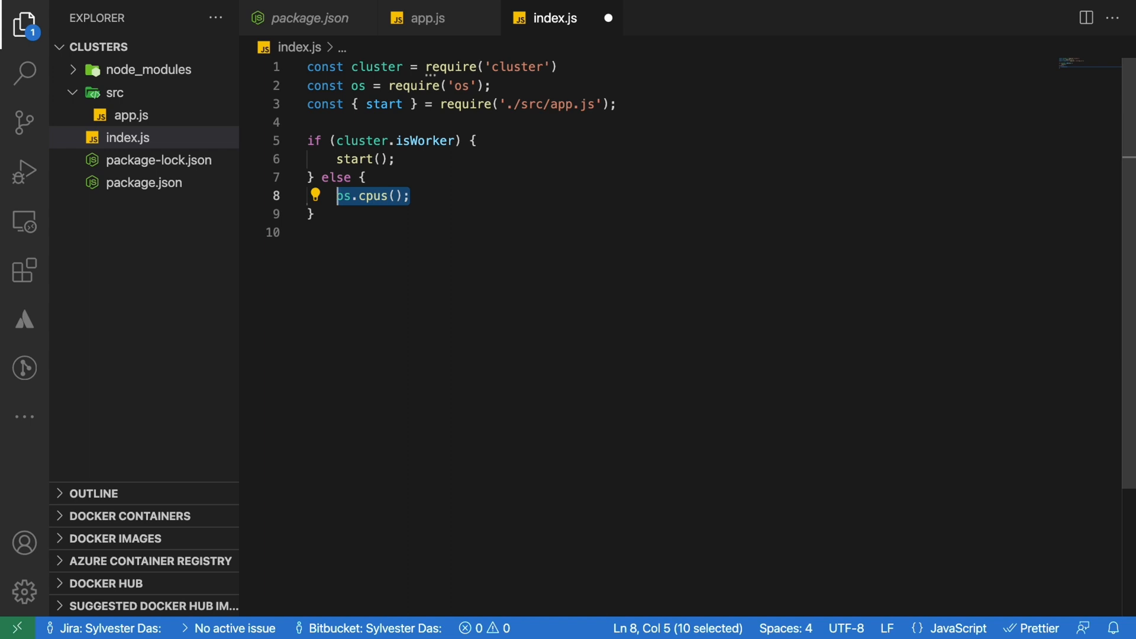
type(".forEach()")
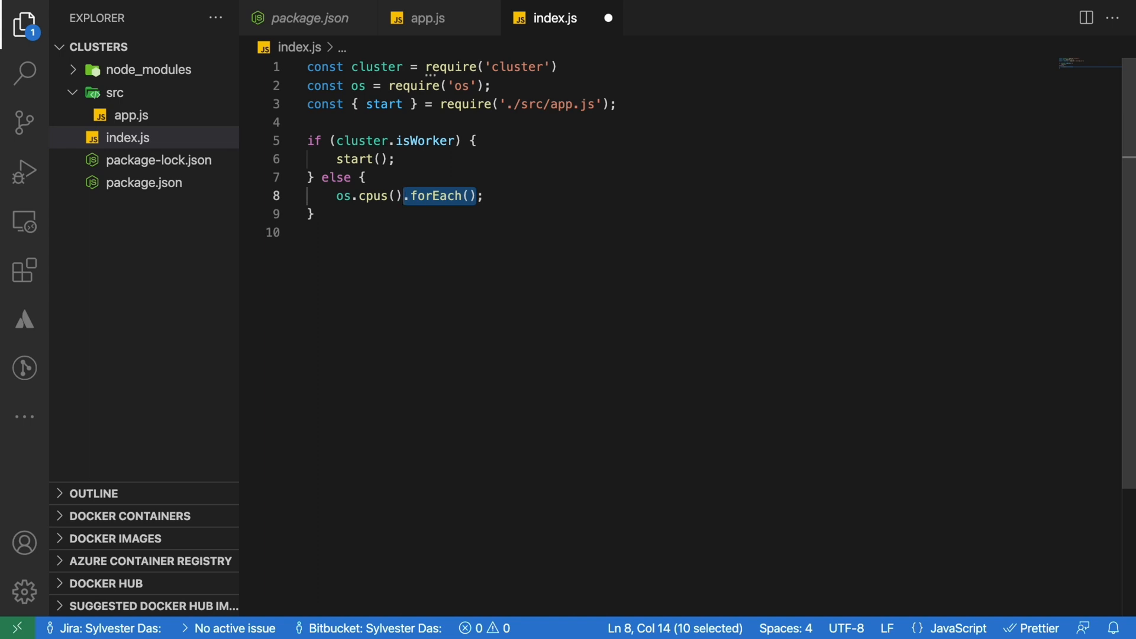
type("() => cluster.fork()")
type("node index.js")
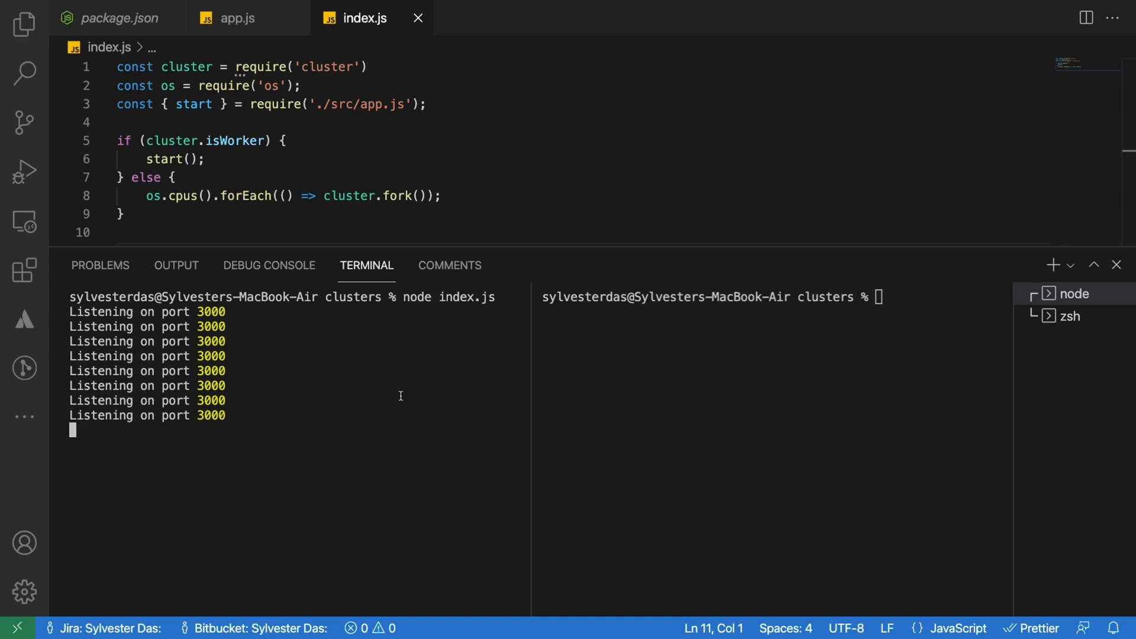
mouse_move(534, 356)
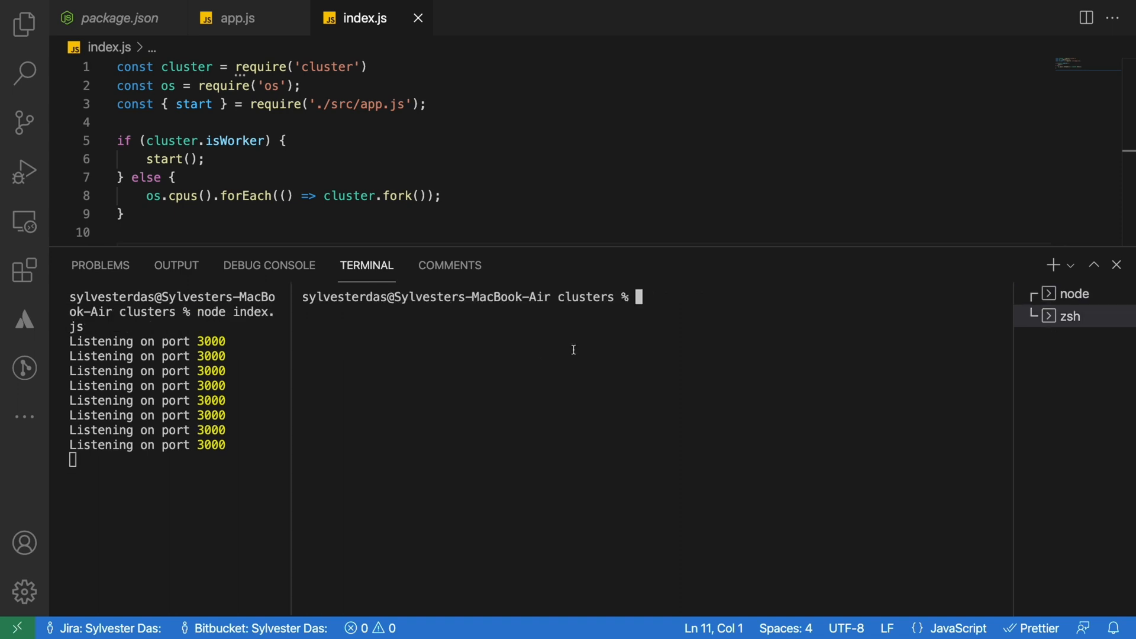
type("curl -X GET \"http://localhost:3000/\"")
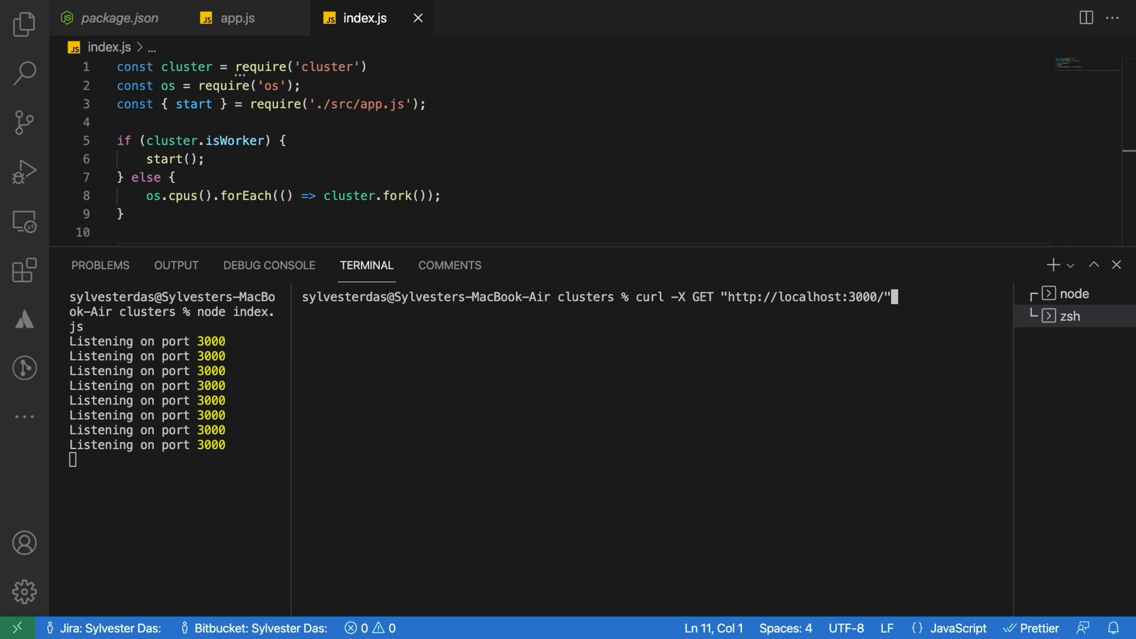
key("Enter")
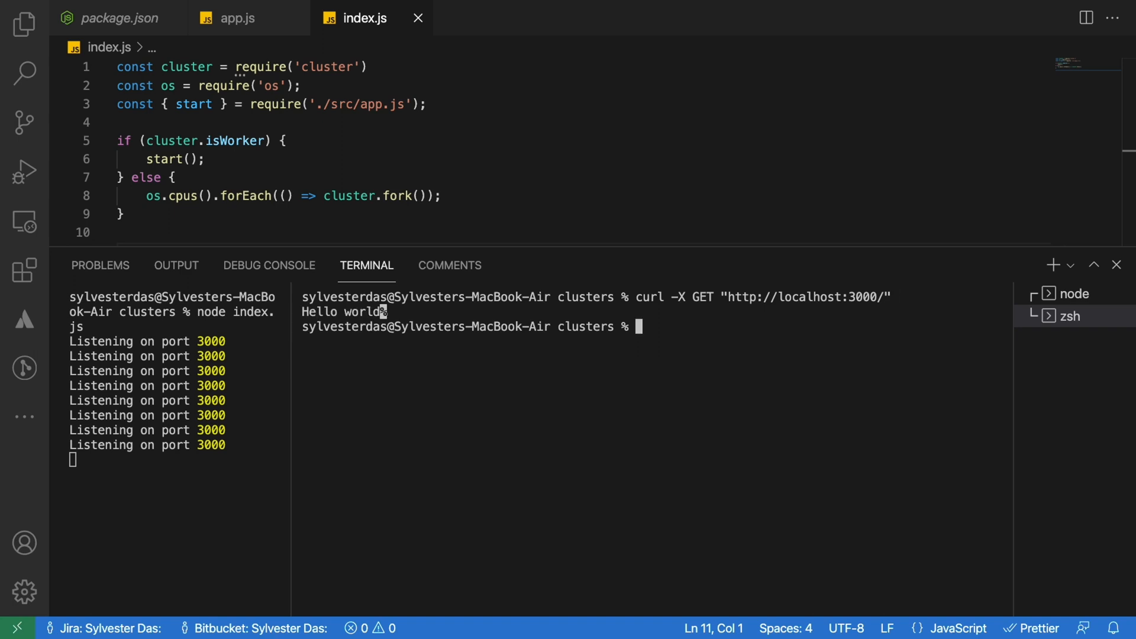
type("ab")
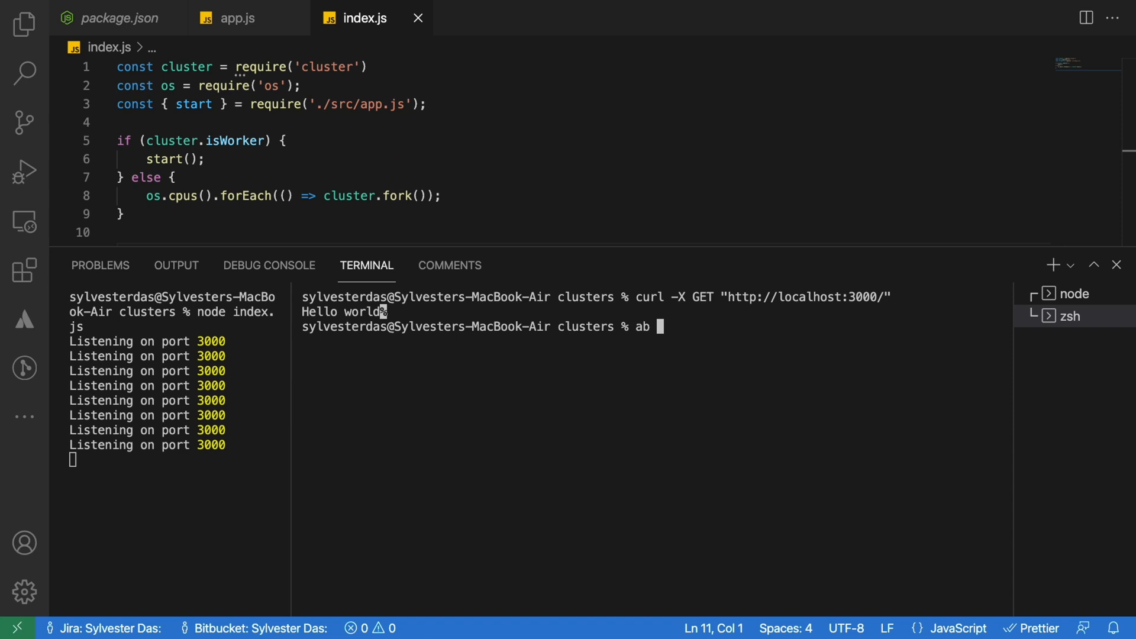
type("-")
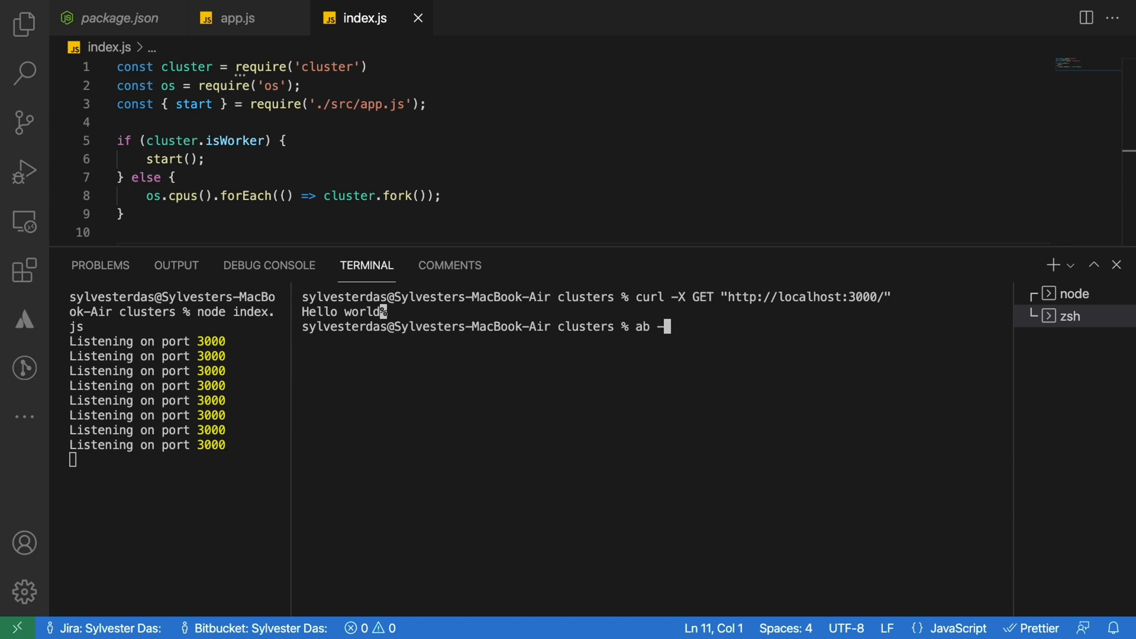
type("k -c 30 -n")
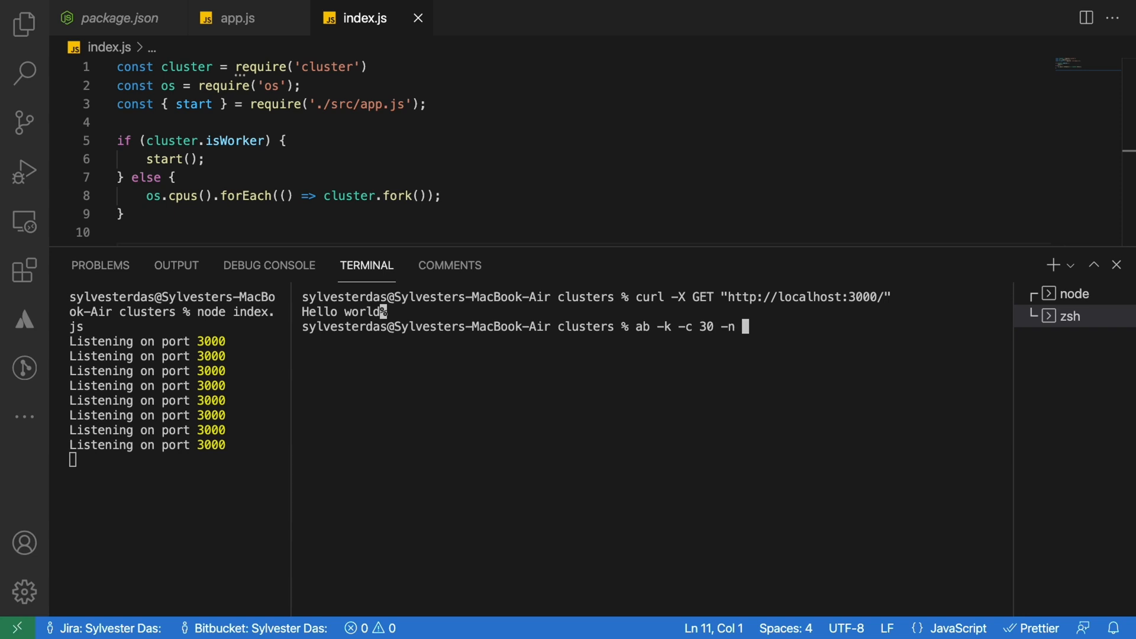
type("300")
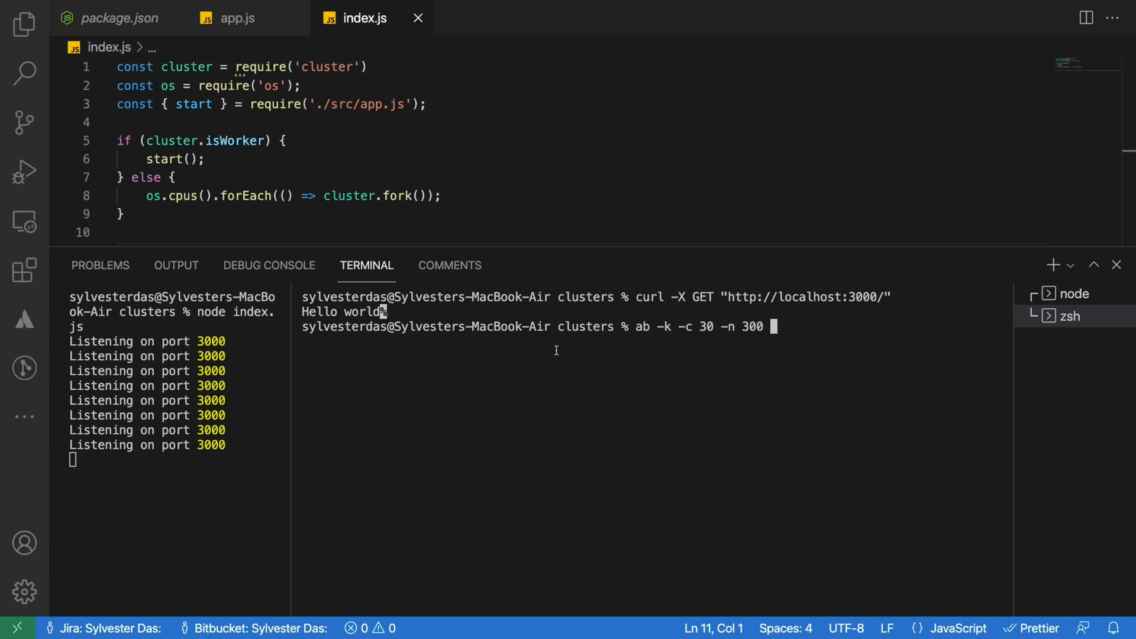
double_click(796, 296)
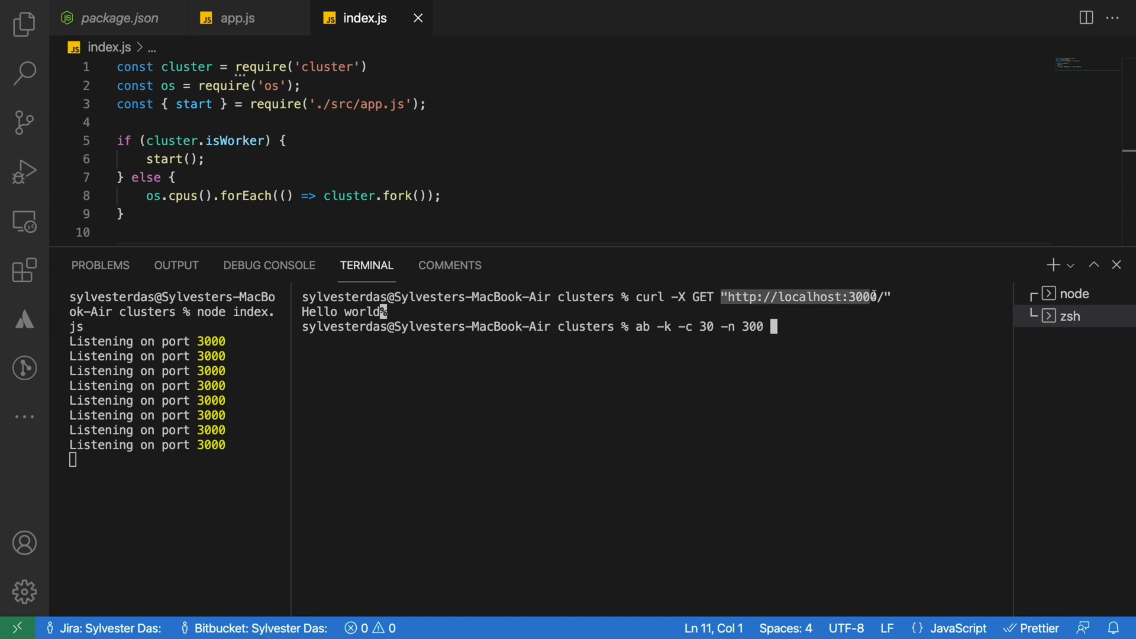
type("\"http://localhost:3000/\"")
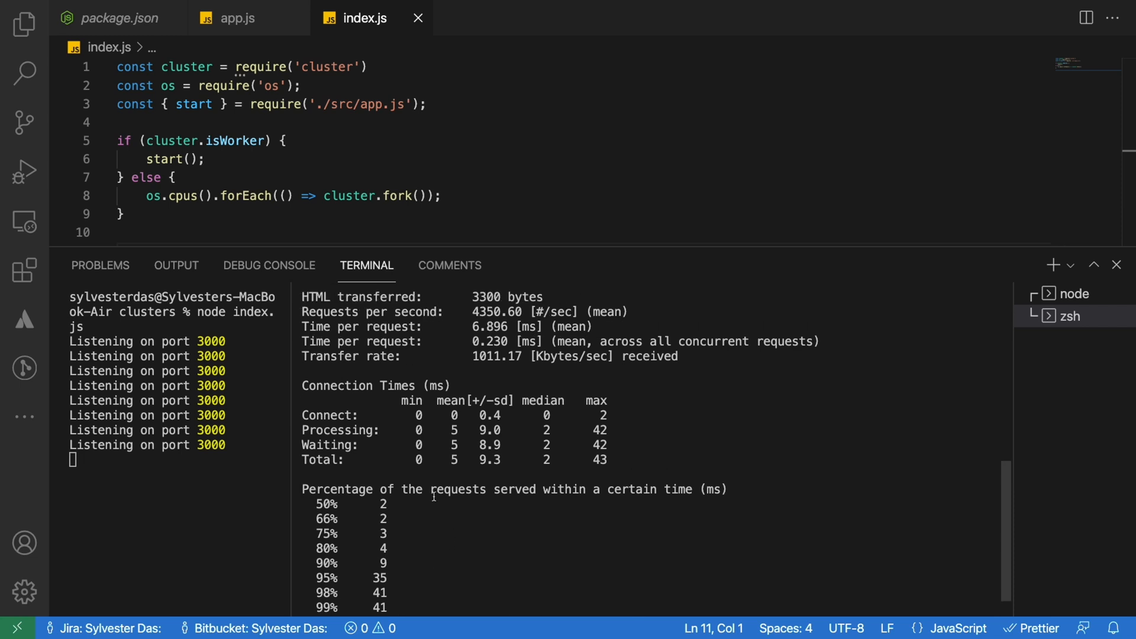
scroll("up", 3)
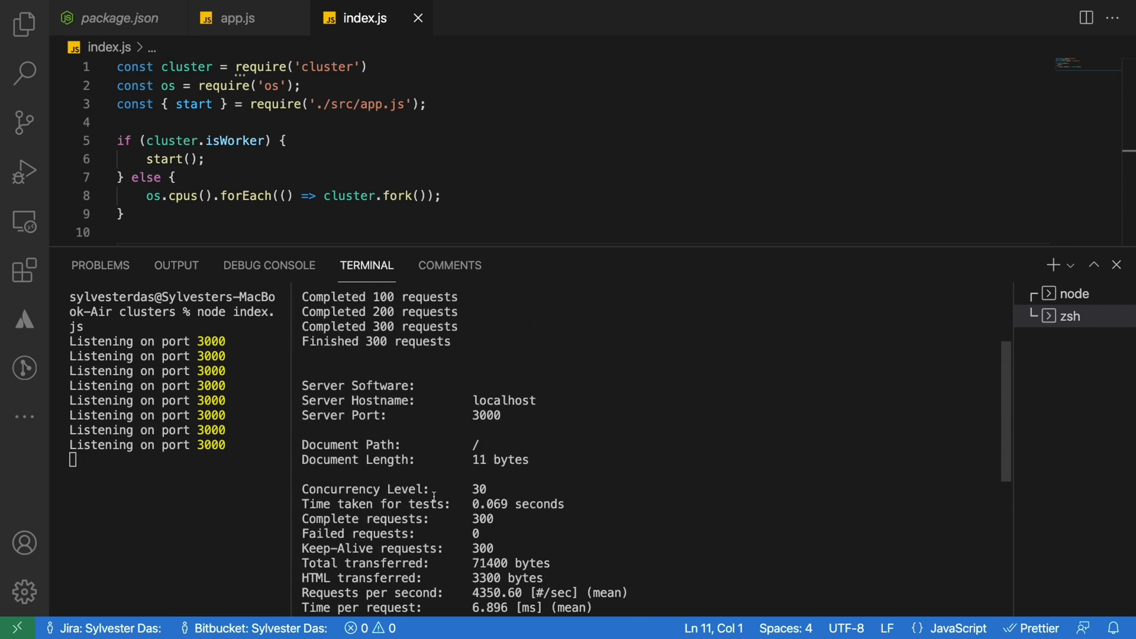